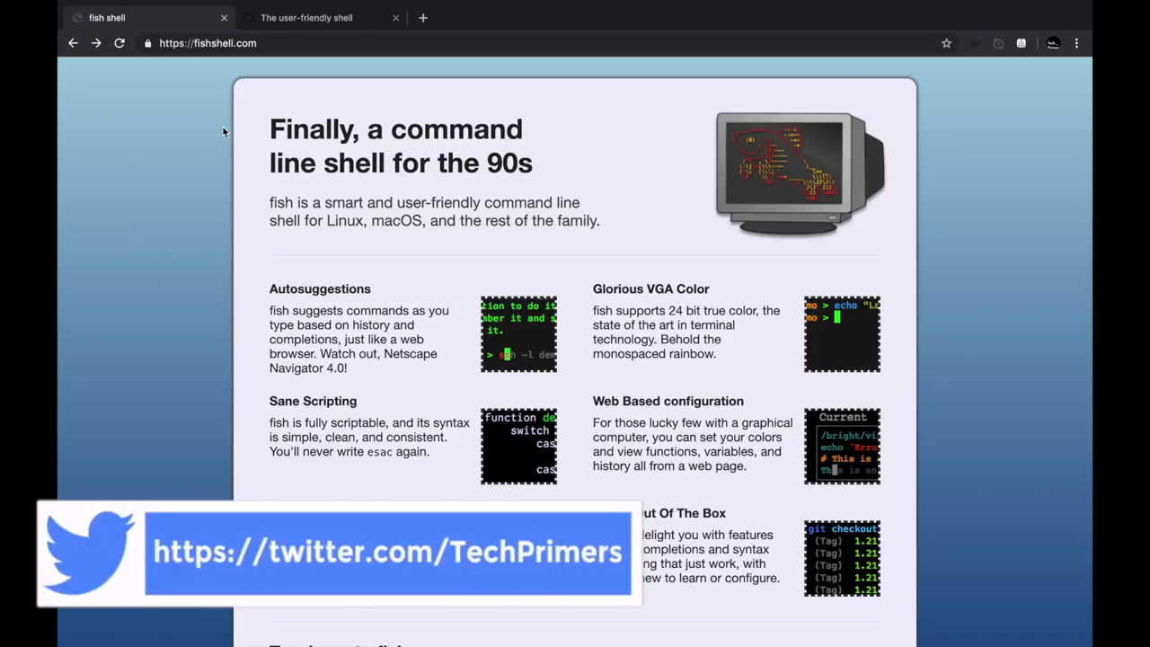
- Review the Windows and Linux install options under Go fish on fishshell.com
scroll("down", 3)
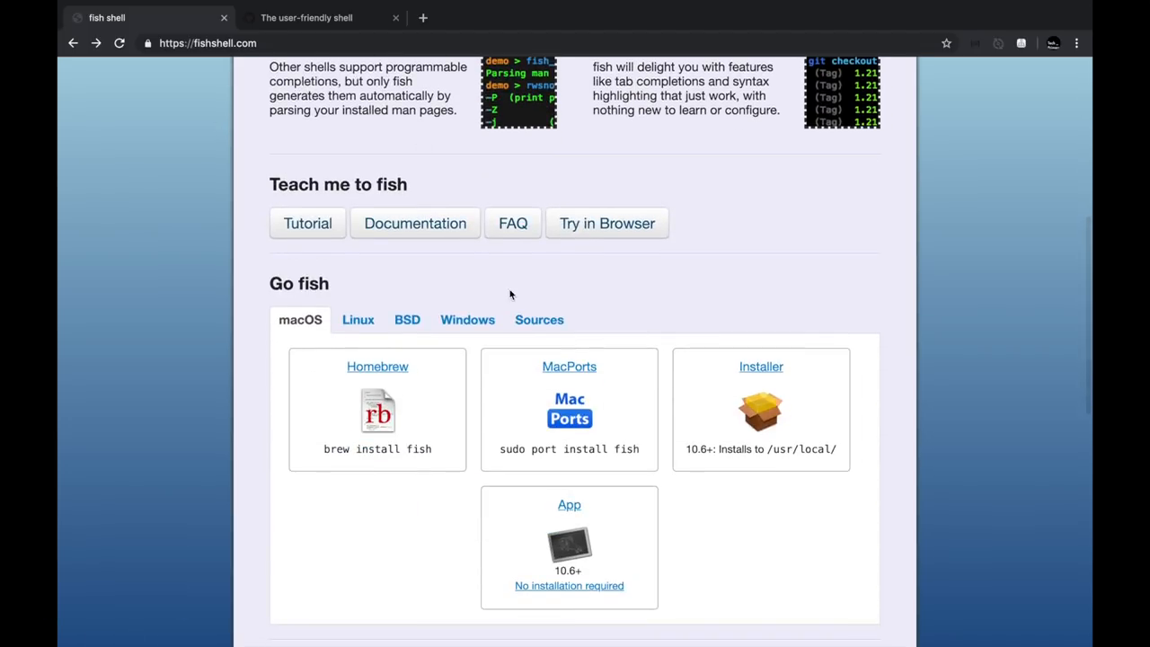
left_click(467, 320)
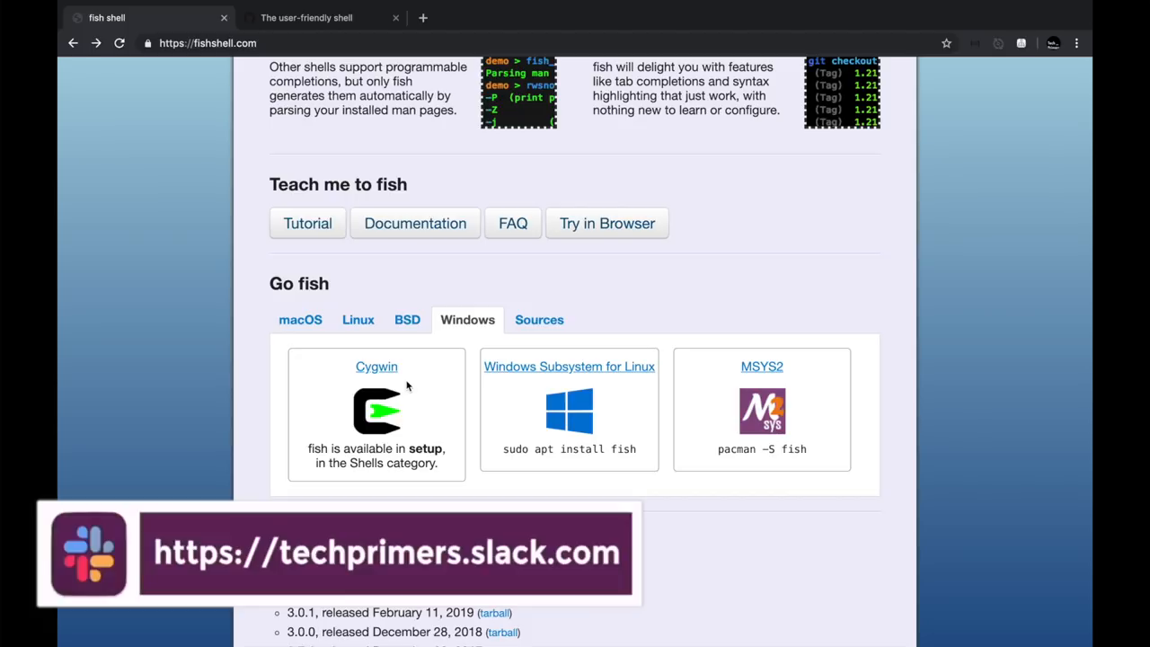
left_click(357, 320)
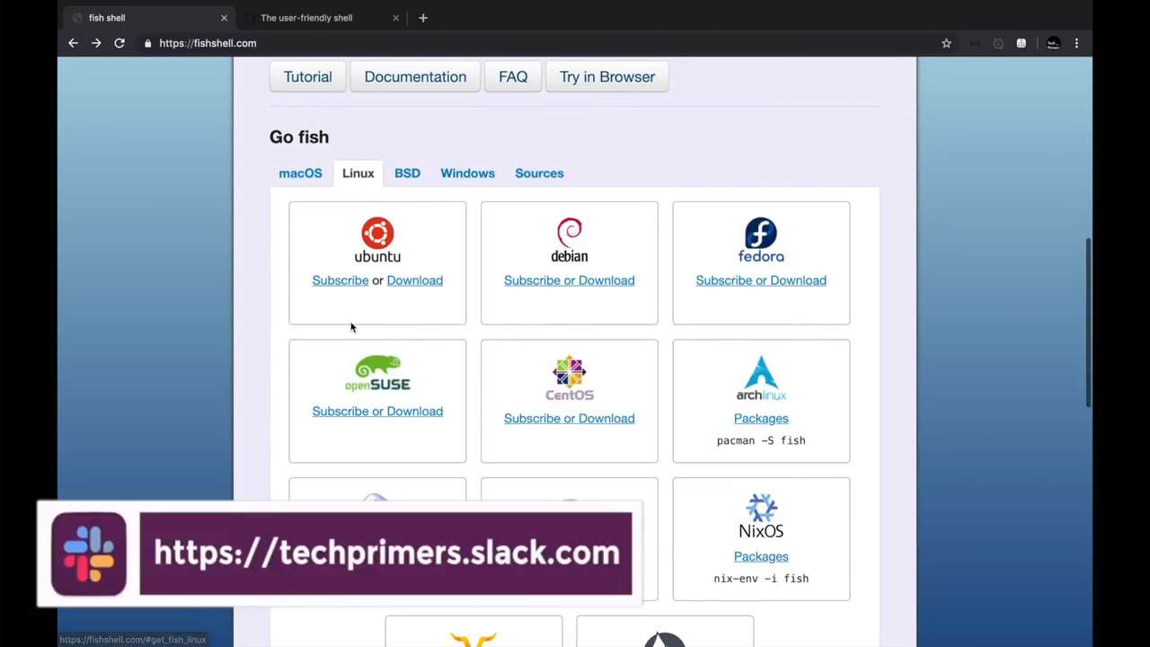
scroll("down", 3)
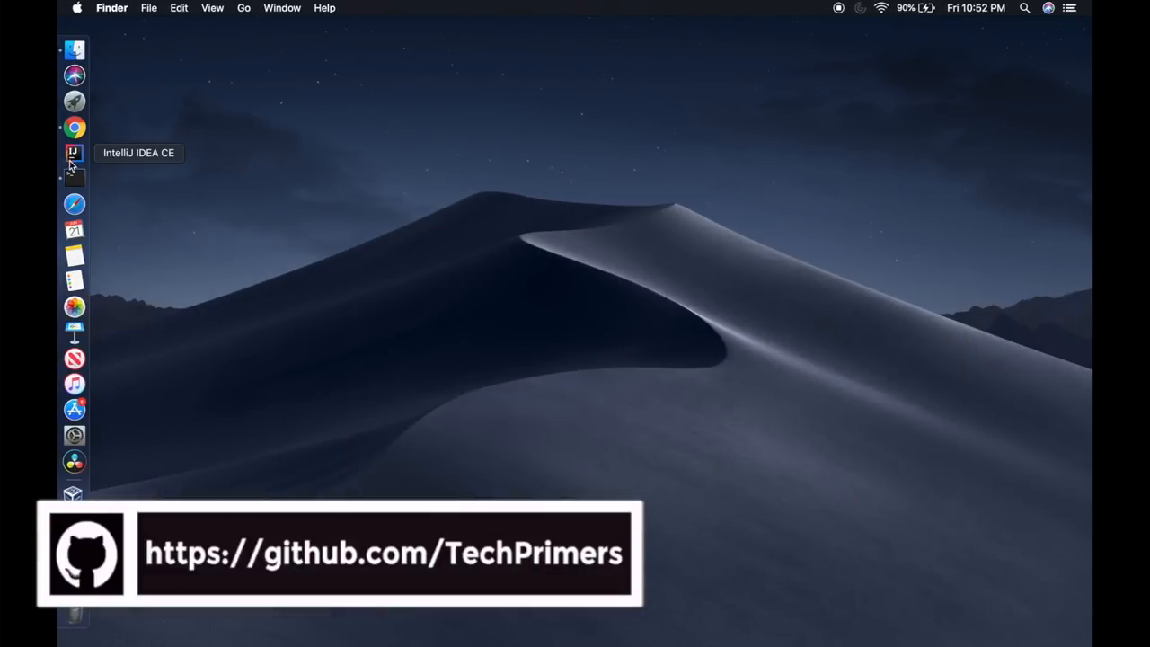
- Start a fish session, cancel a half-typed 'brew install fish', and clear the screen
left_click(74, 176)
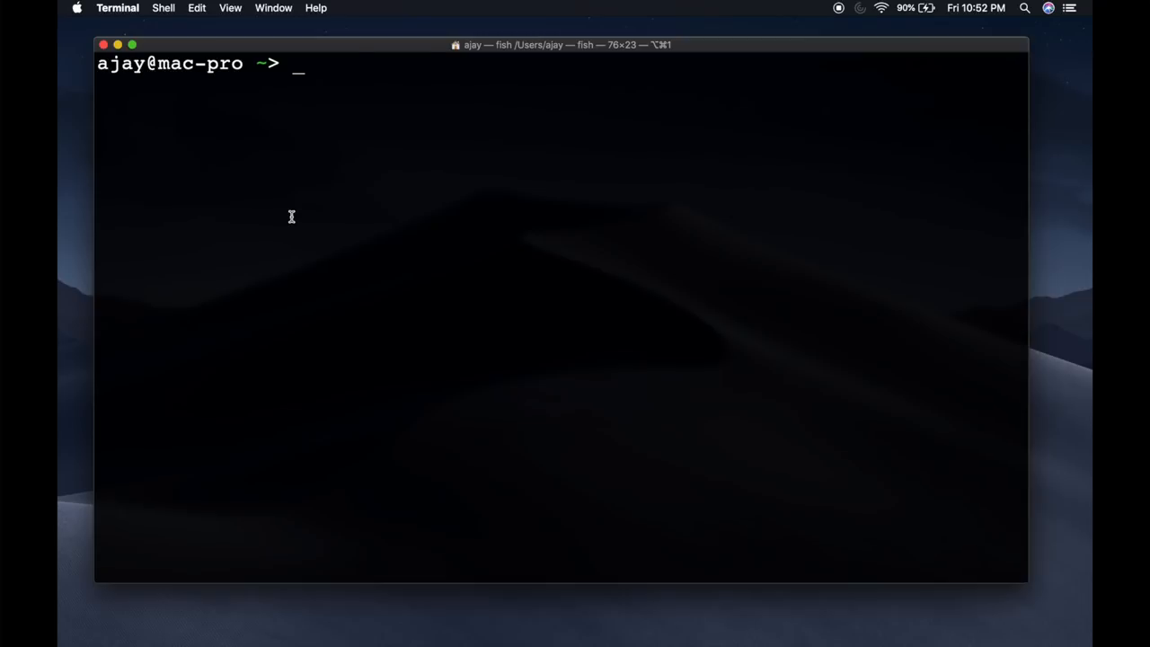
type("brew install fish")
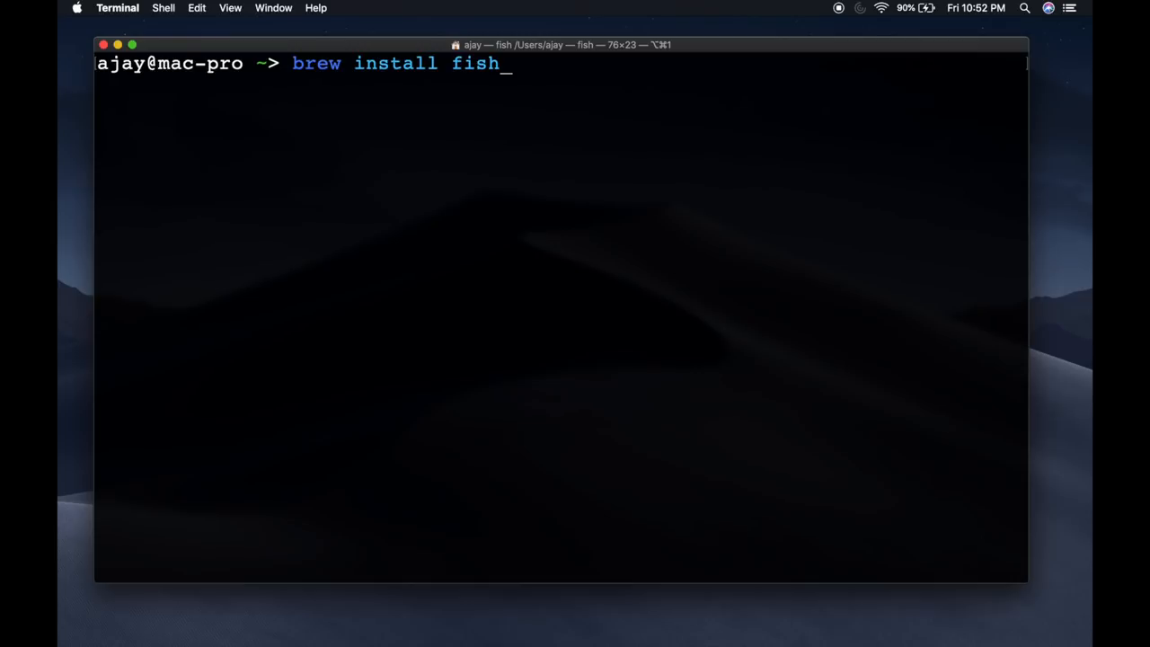
type("ç")
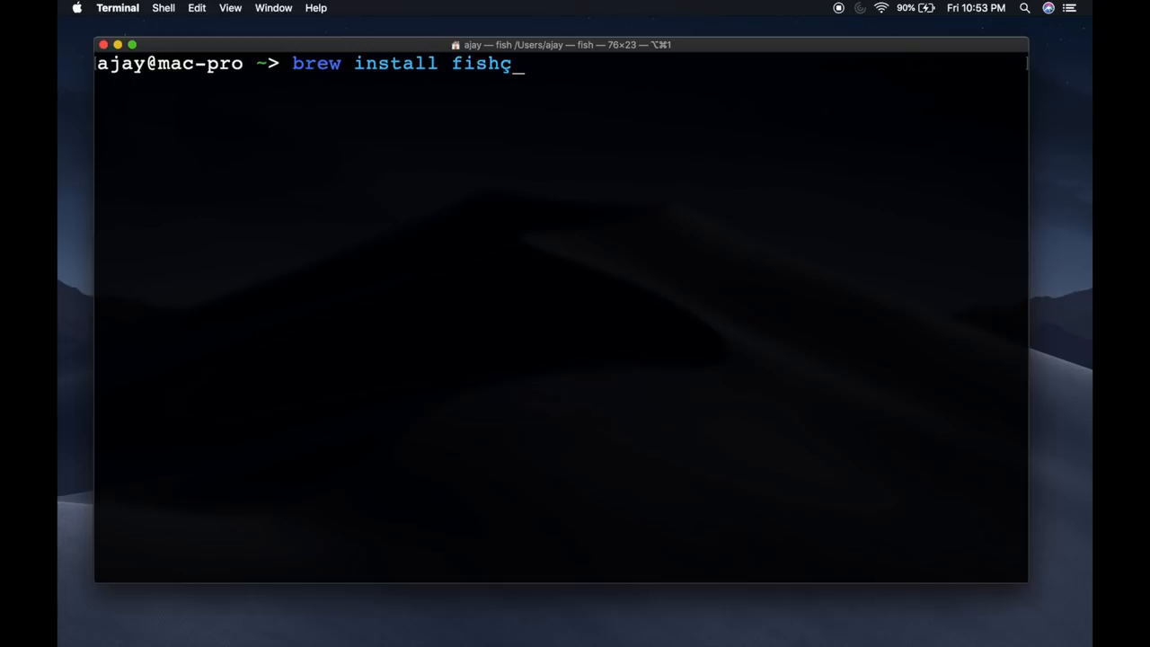
key("ctrl+c")
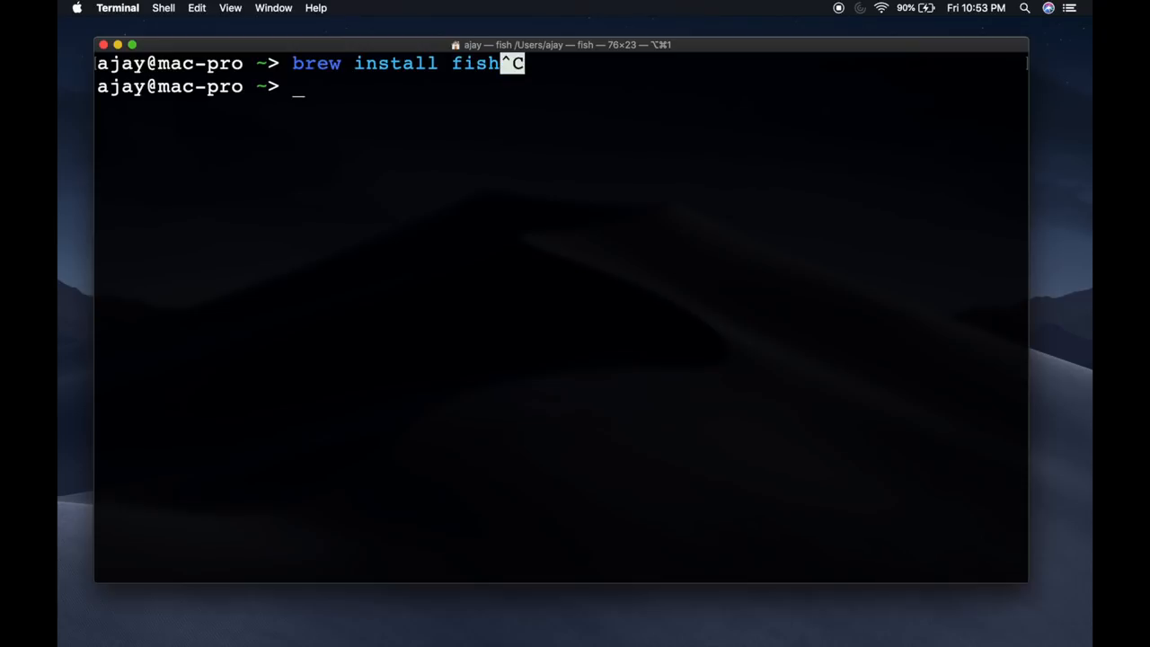
type("clear")
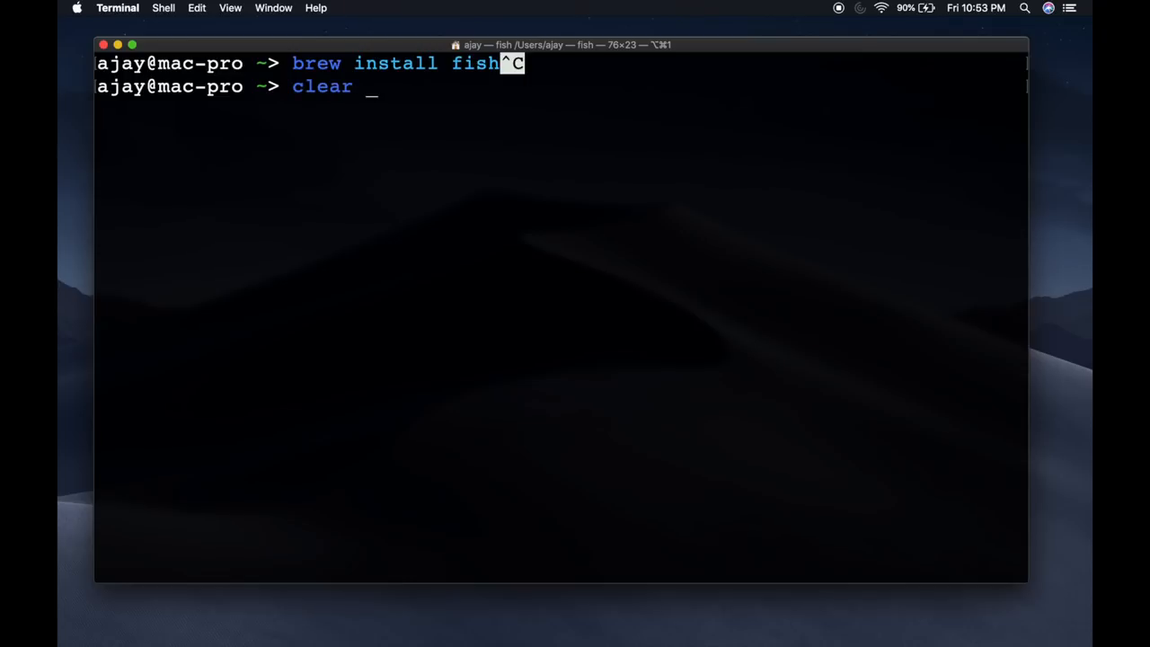
key("Return")
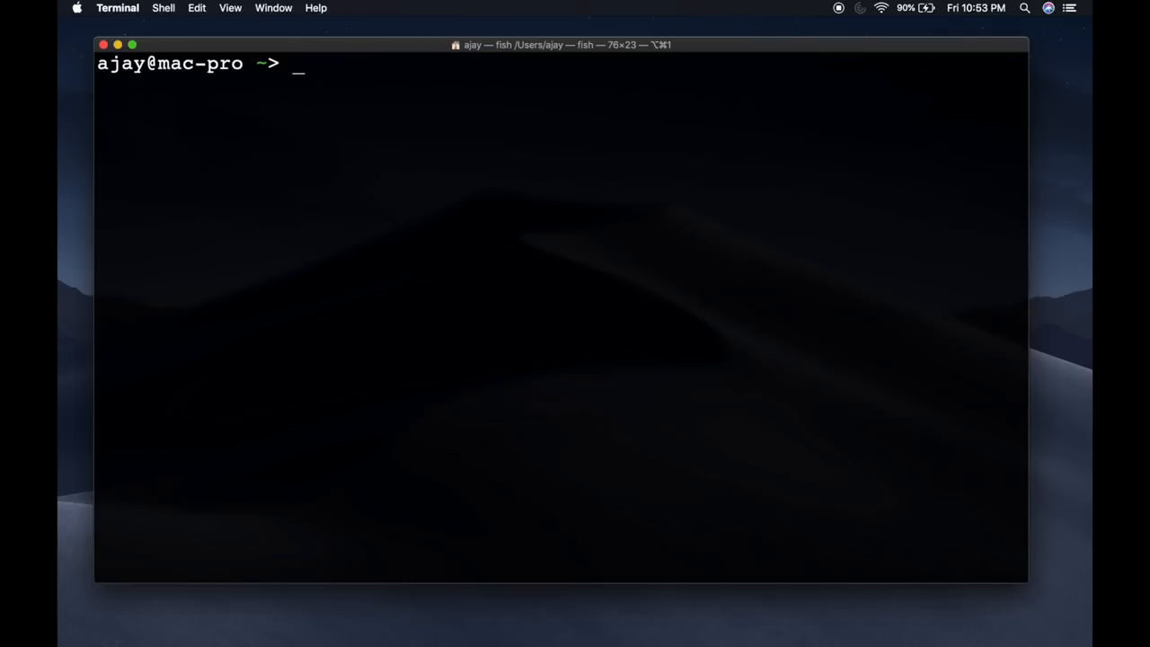
- Change into Documents/code and run 'minikube status', seeing fish's st subcommand suggestions
type("cd Documents/")
type("cd code/")
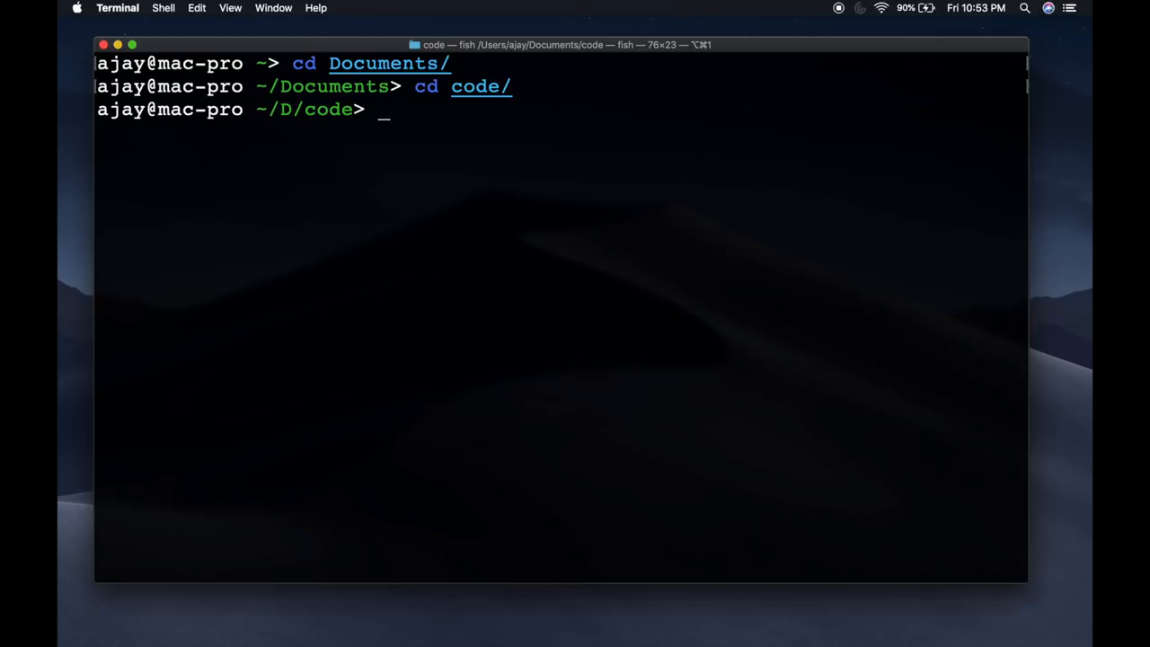
type("minikube status")
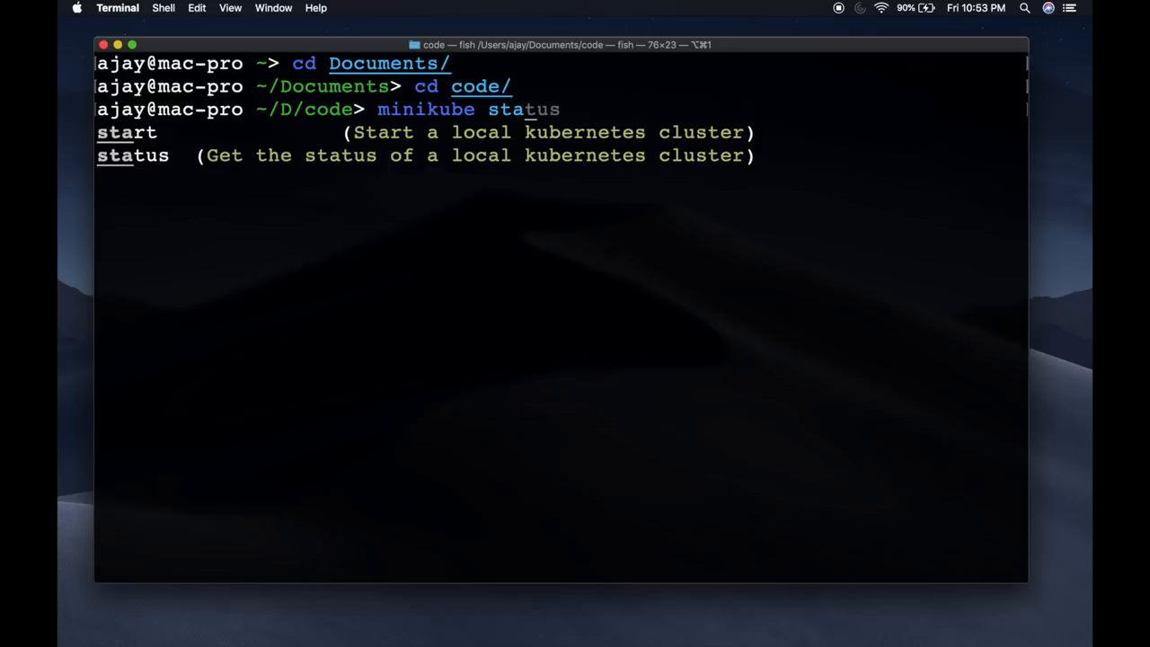
key("Backspace")
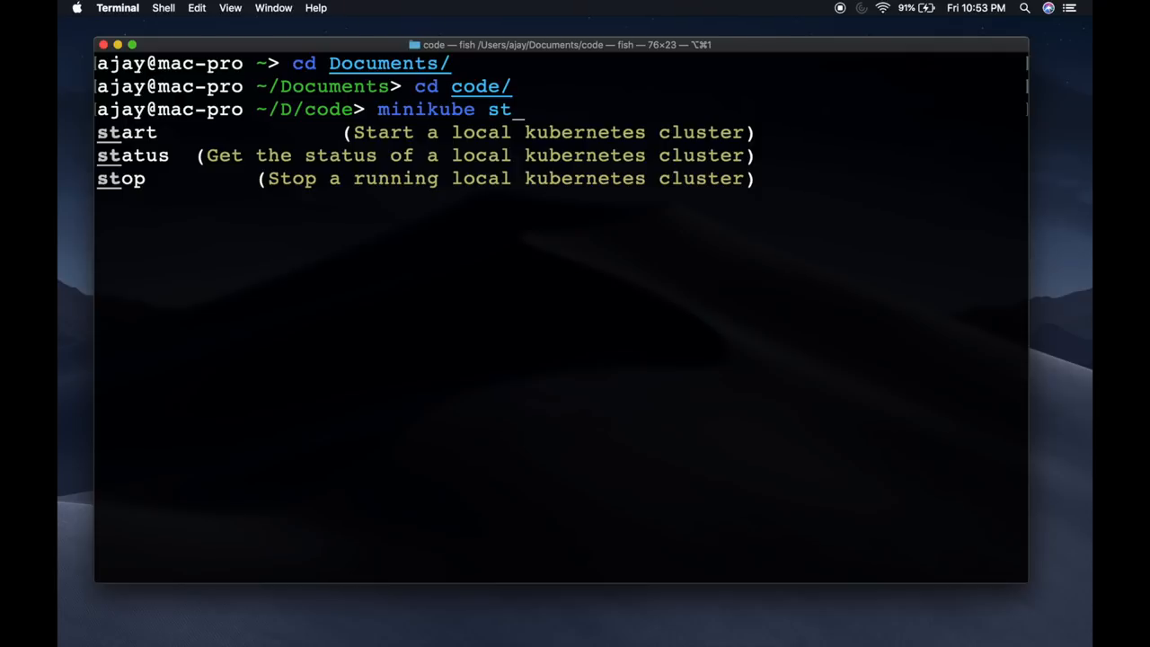
type("atus")
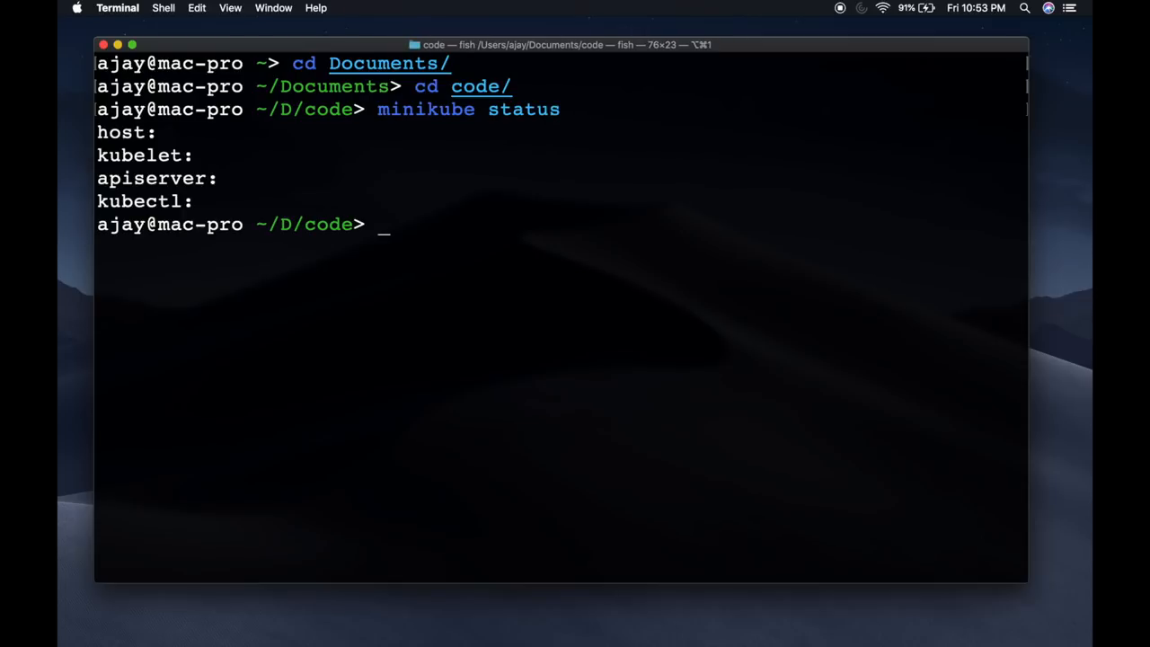
- Begin entering 'kubectl get pods' to trigger fish's autosuggestion
type("kubectl get pods")
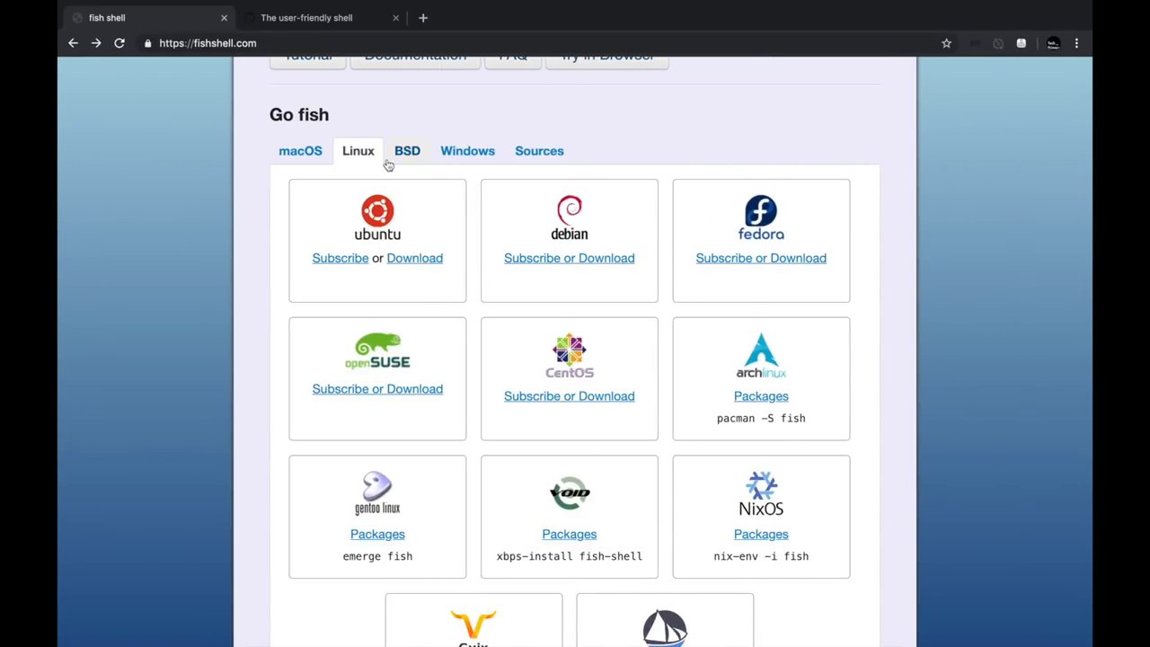
mouse_move(406, 151)
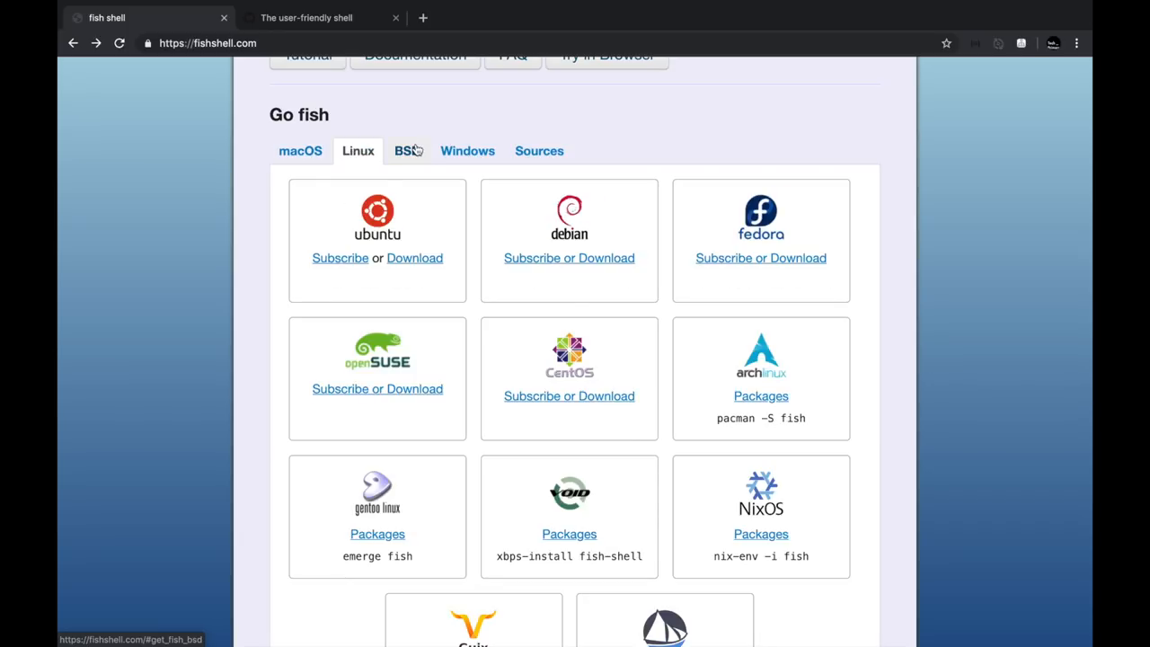
- View the BSD and then the Windows install options (Cygwin, WSL, MSYS2) on fishshell.com
left_click(405, 151)
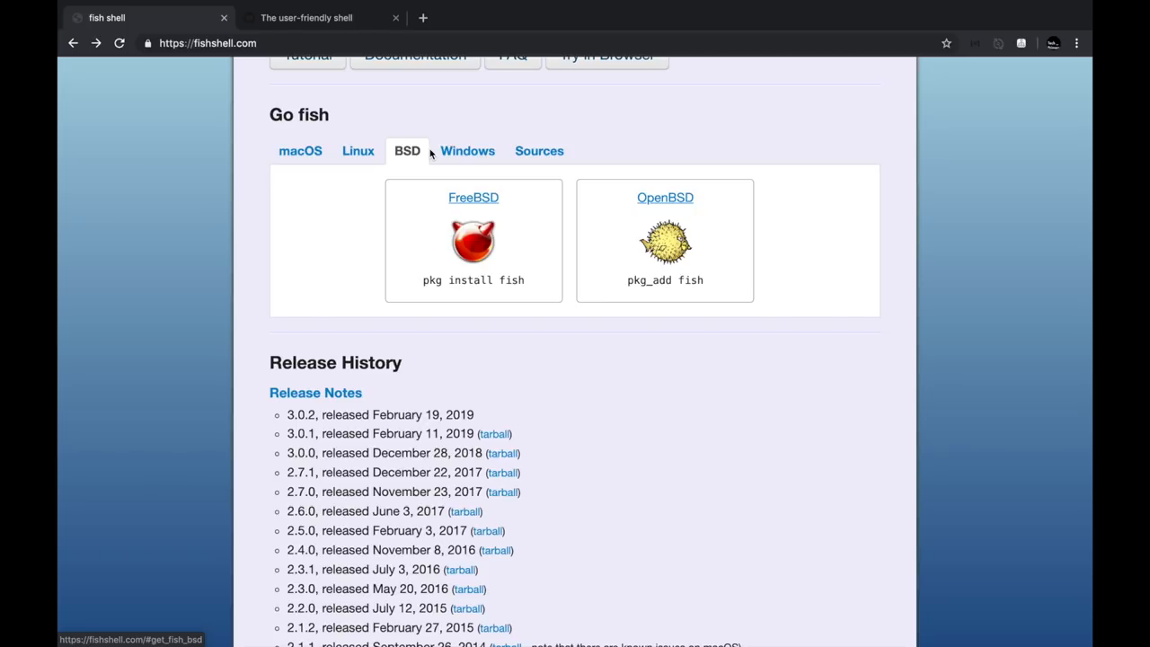
left_click(467, 151)
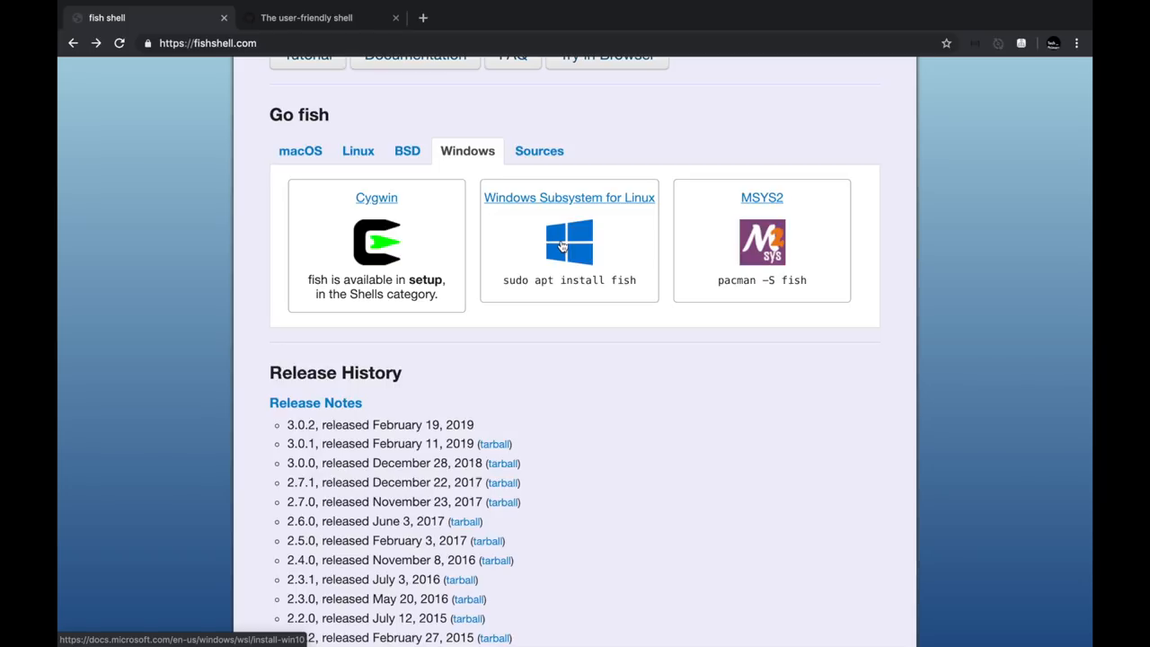
mouse_move(350, 85)
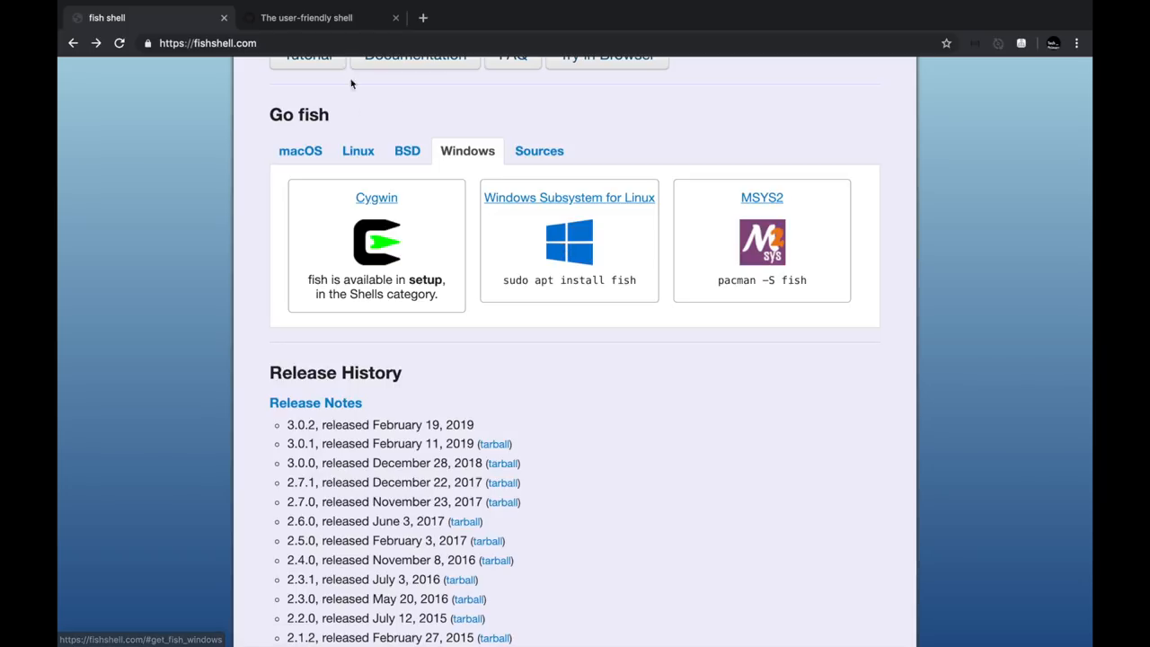
- From the fish-shell GitHub organisation page, go into the fish-shell repository's code listing
left_click(305, 18)
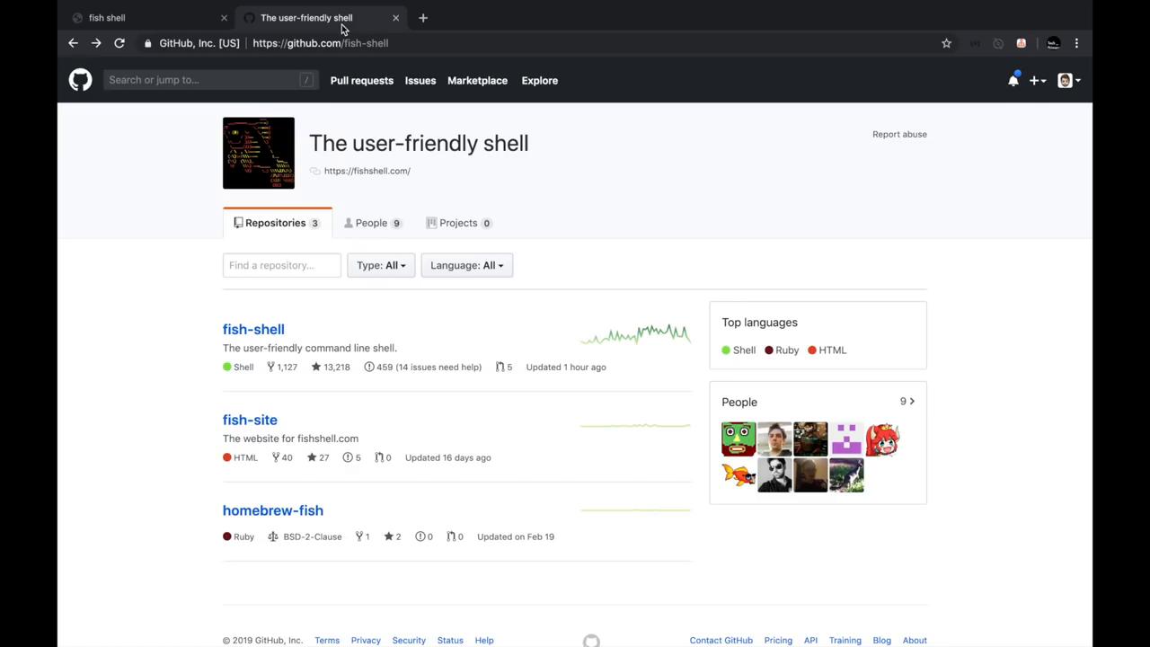
mouse_move(258, 140)
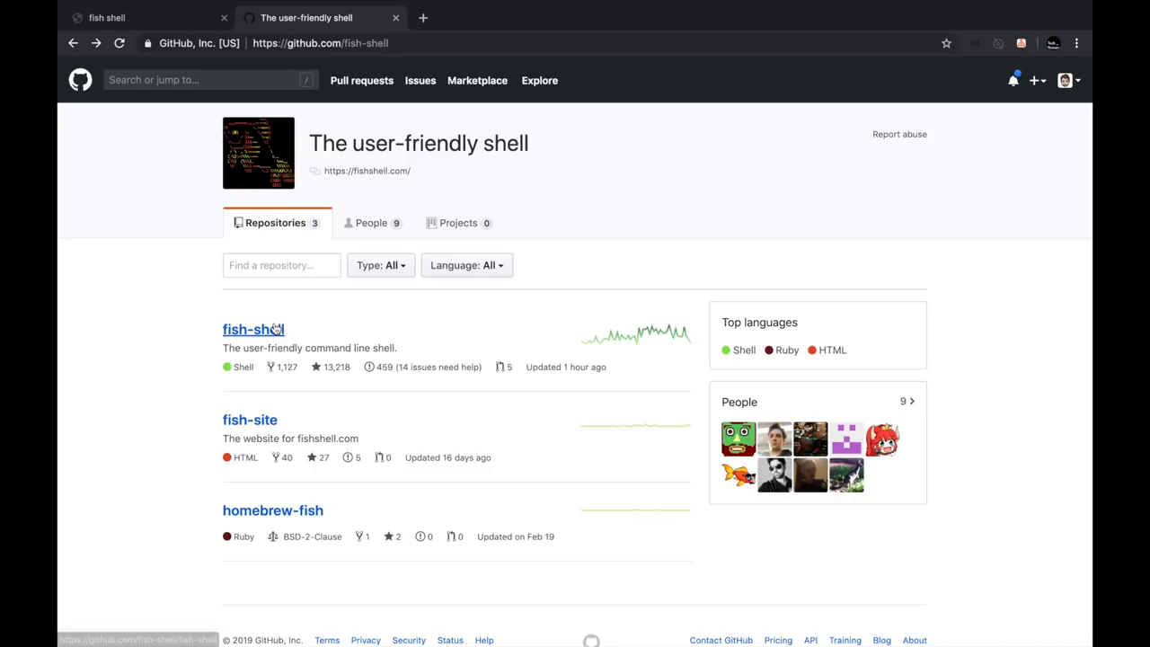
left_click(253, 329)
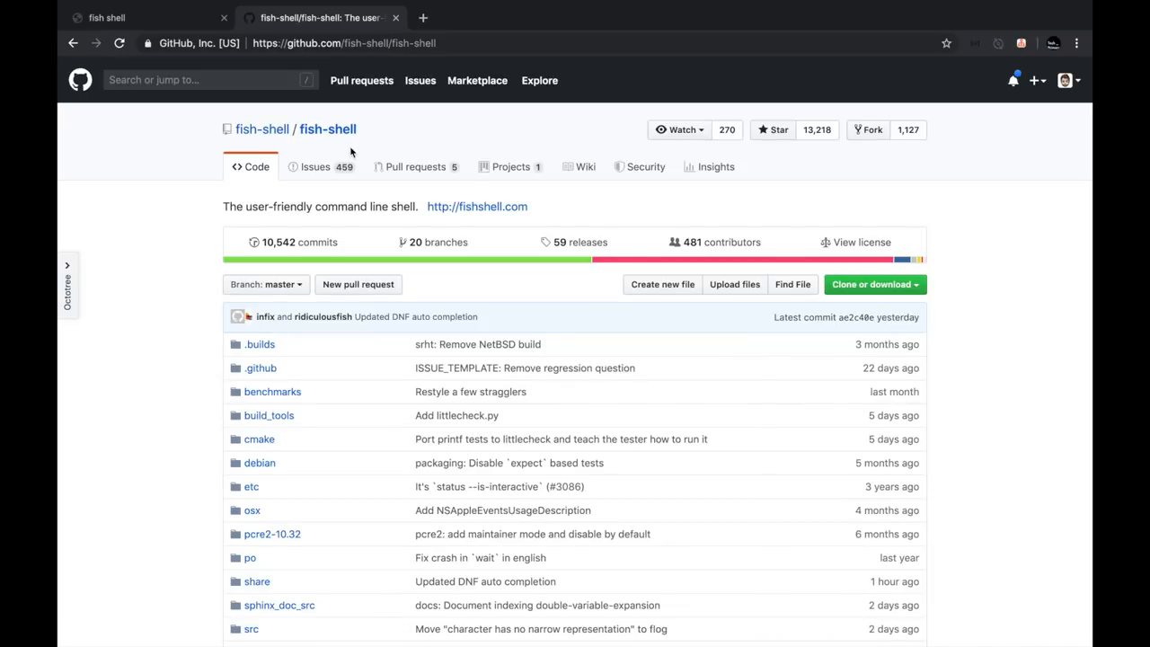
mouse_move(722, 241)
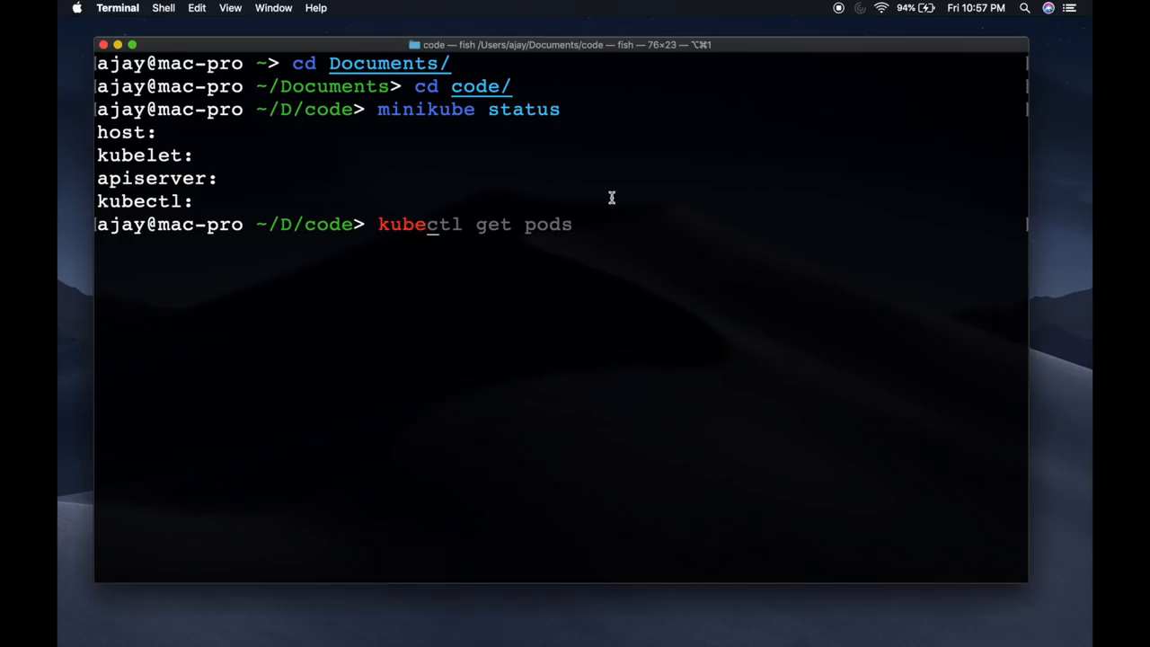
- Clear the terminal, cancel a suggested 'git clone', and enter 'cd kube/' at the prompt
type("clear")
type("git clone")
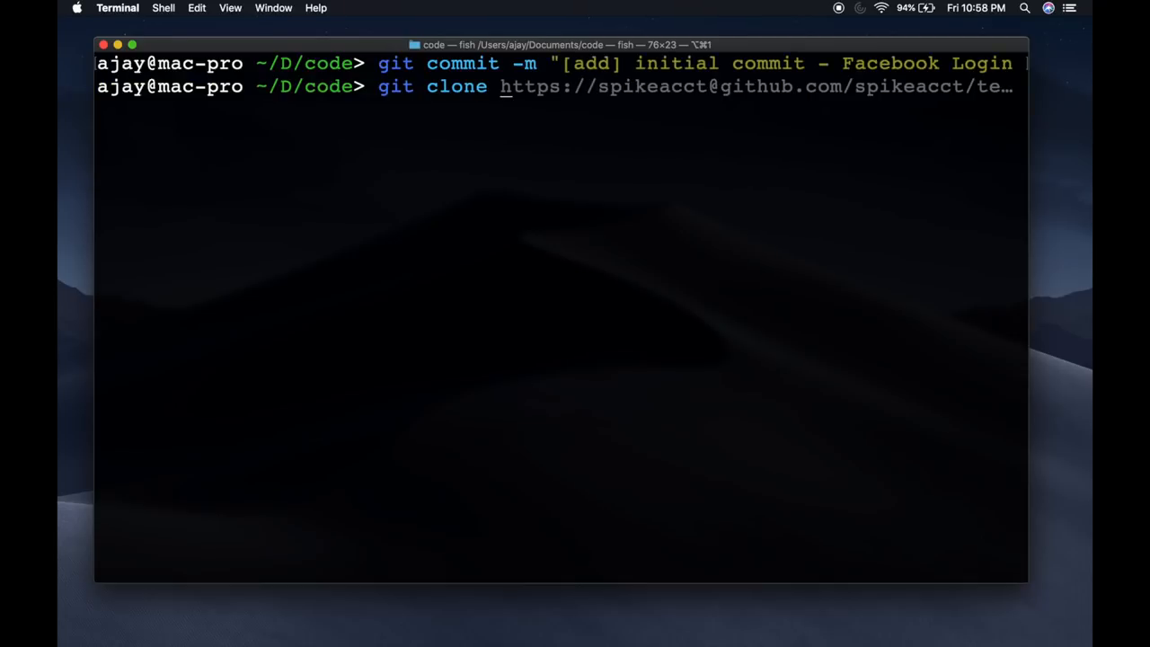
key("ctrl+c")
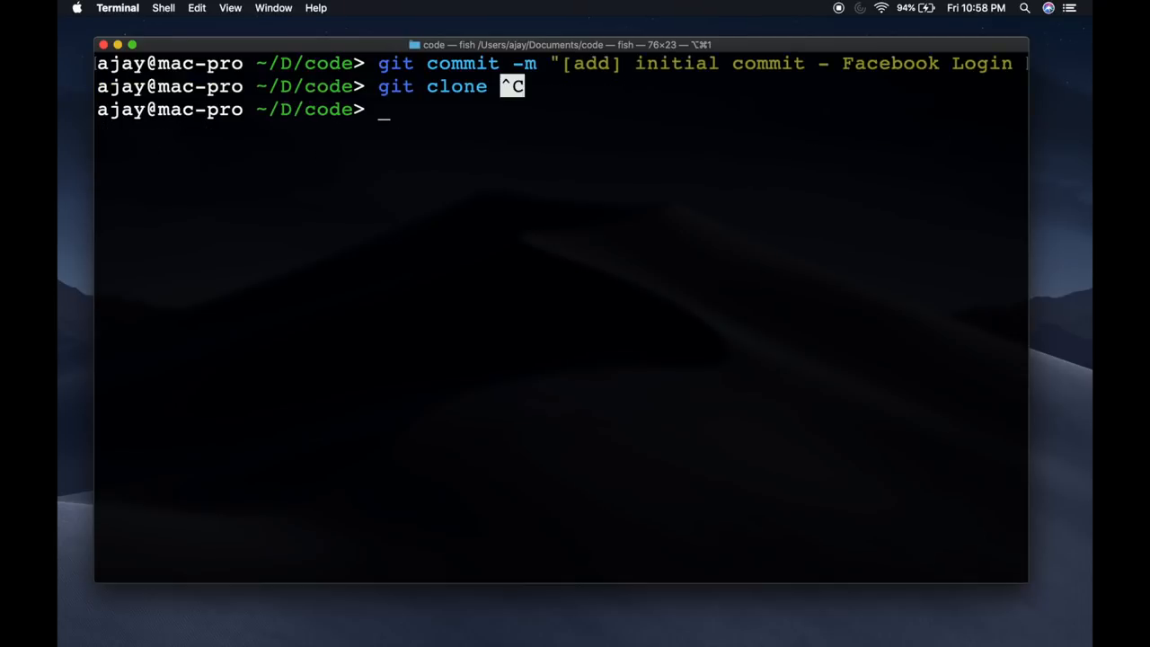
type("cd kube/")
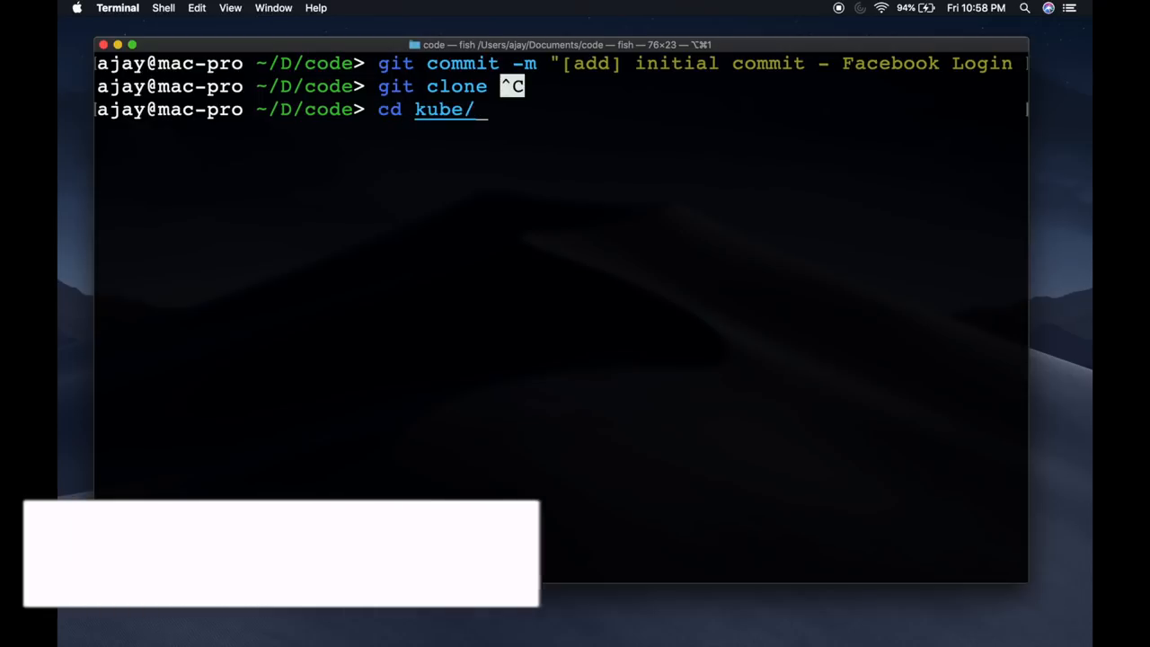